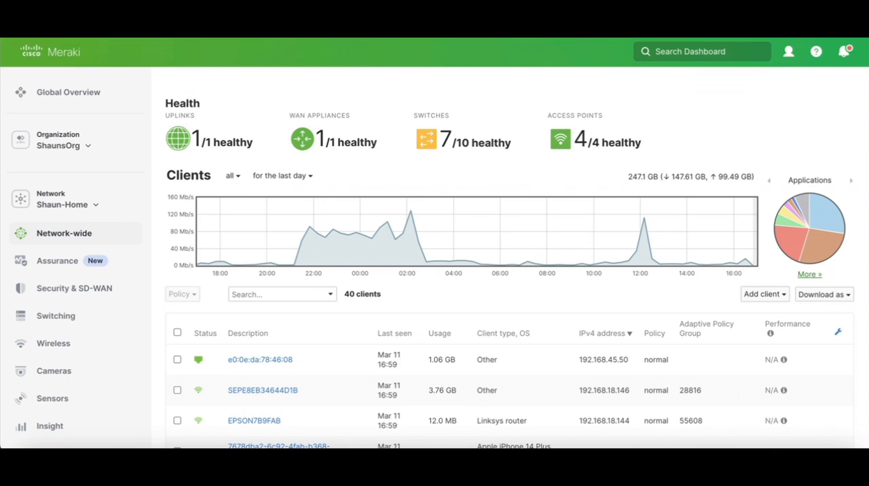
Browse the Early Access Program feature list, including AP Neighbors and AutoStacking.
{"action": "scroll", "scroll_direction": "down", "scroll_amount": 3}
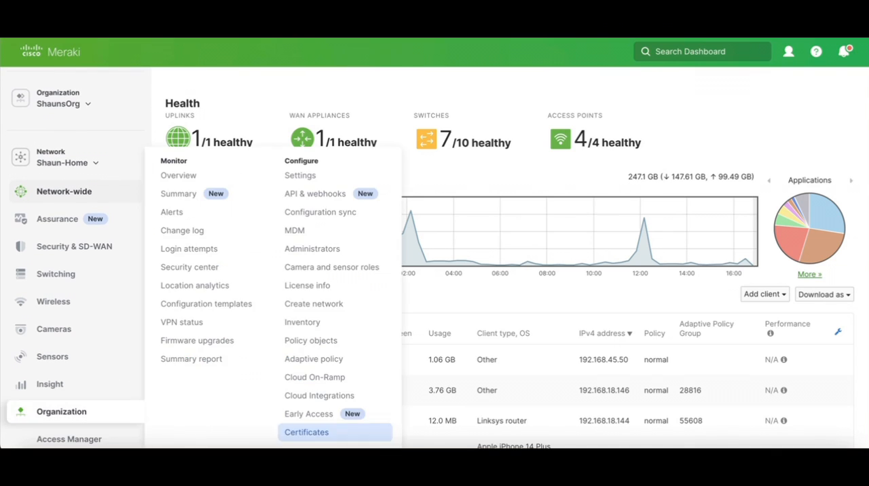
{"action": "mouse_move", "coordinate": [309, 412]}
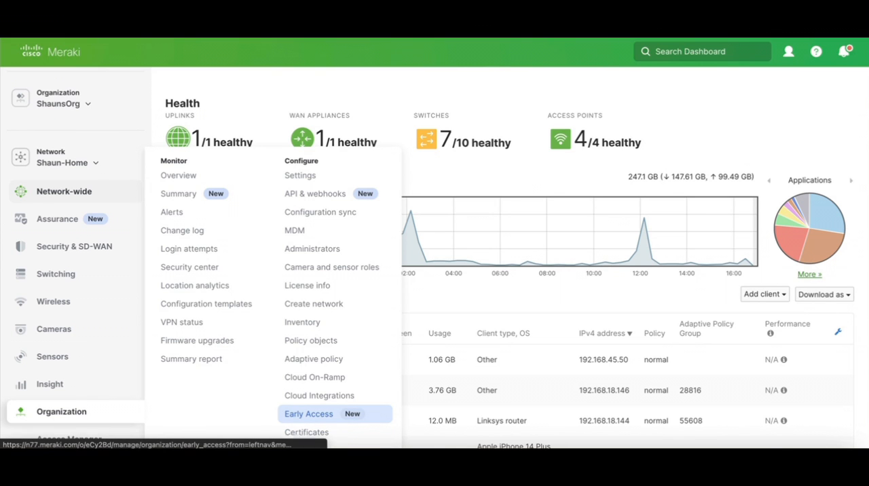
{"action": "left_click", "coordinate": [308, 412]}
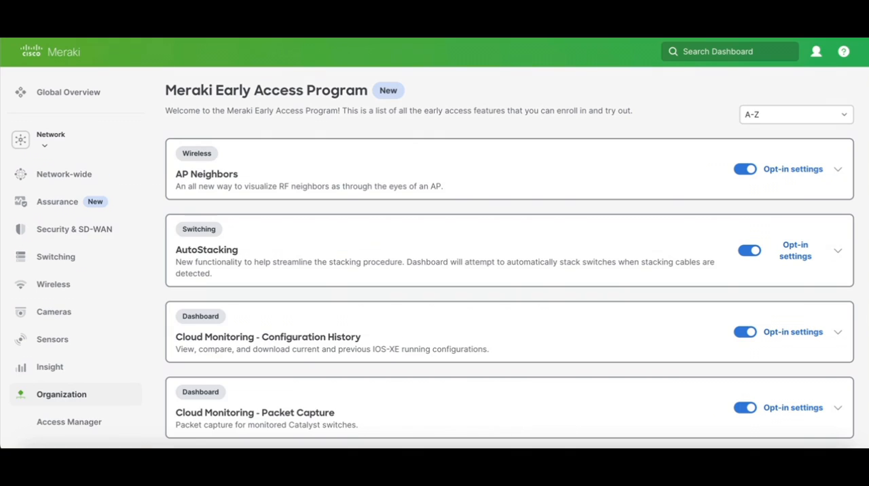
{"action": "scroll", "scroll_direction": "down", "scroll_amount": 3}
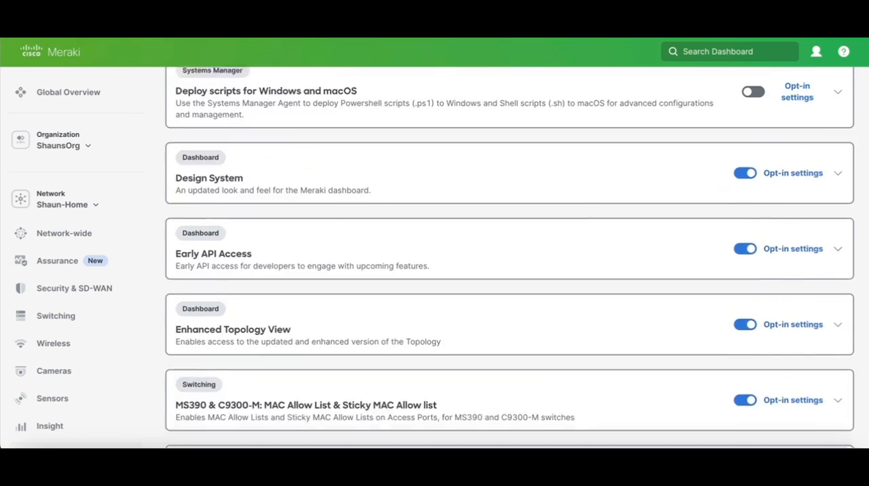
{"action": "scroll", "scroll_direction": "down", "scroll_amount": 3}
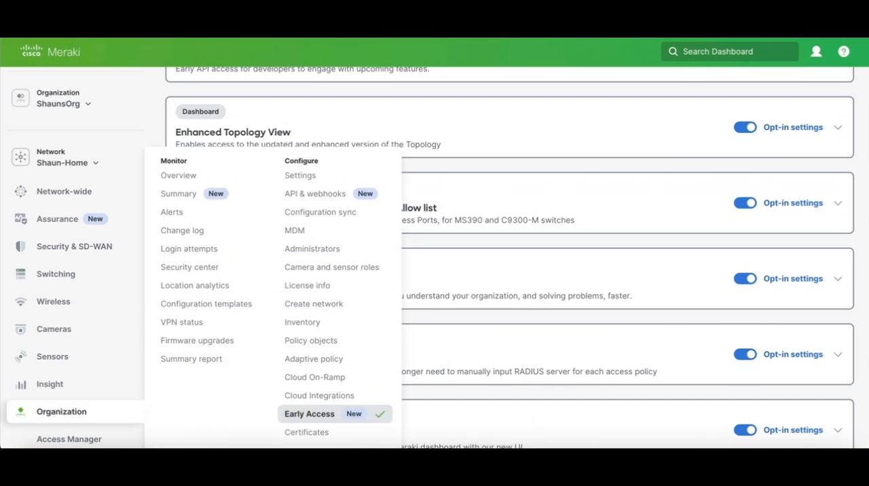
{"action": "mouse_move", "coordinate": [320, 212]}
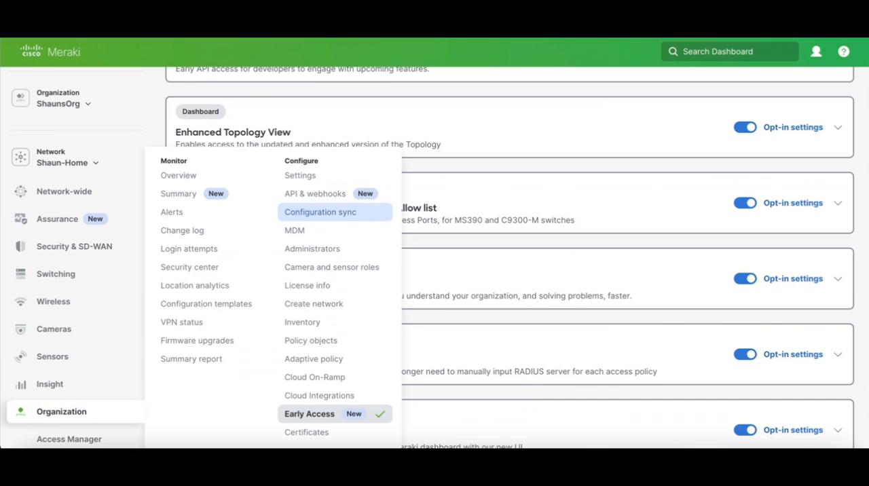
{"action": "mouse_move", "coordinate": [299, 175]}
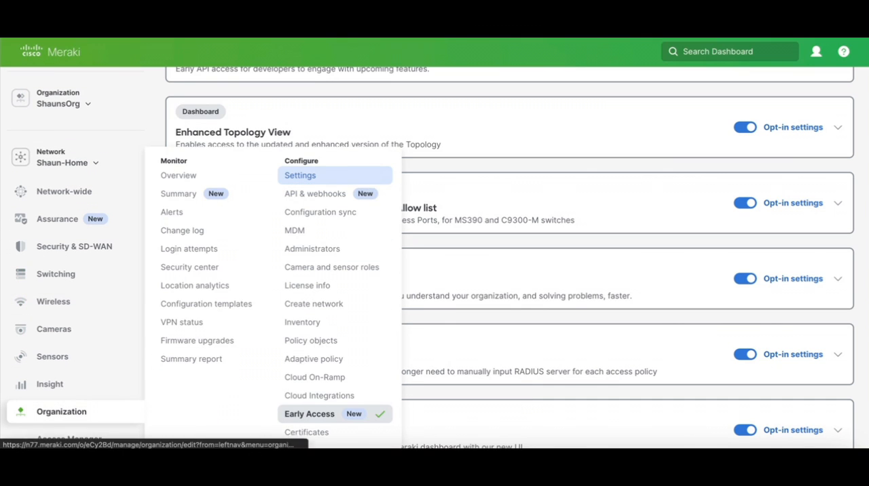
Go to Organization settings and reach the RADIUS servers section listing Global ISE.
{"action": "left_click", "coordinate": [298, 175]}
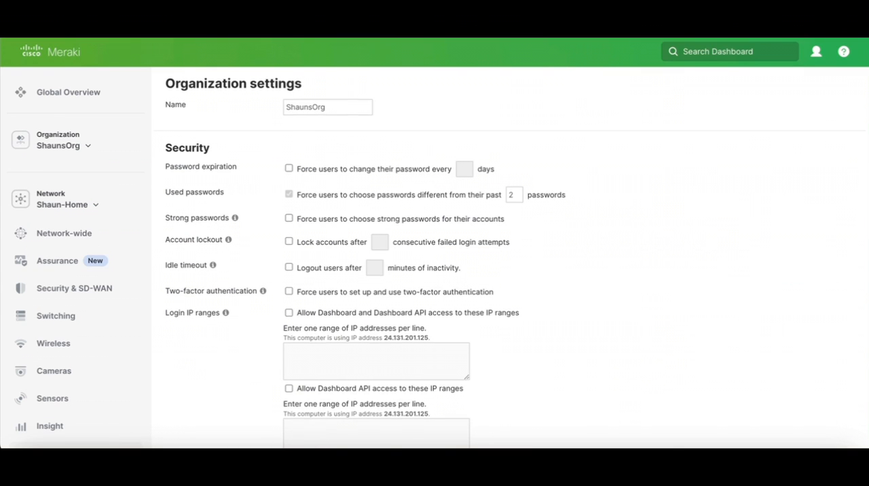
{"action": "scroll", "scroll_direction": "down", "scroll_amount": 3}
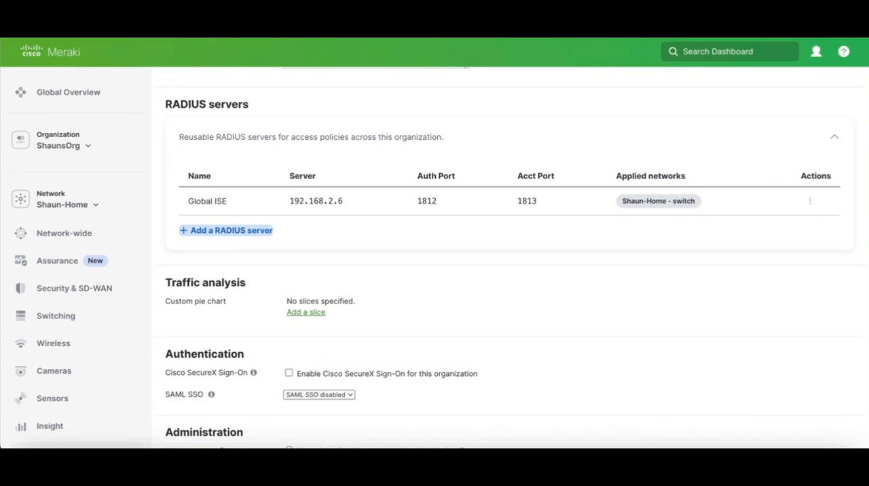
Add RADIUS server Global ISE 2 at 192.168.2.10 with a shared secret and save it.
{"action": "left_click", "coordinate": [225, 231]}
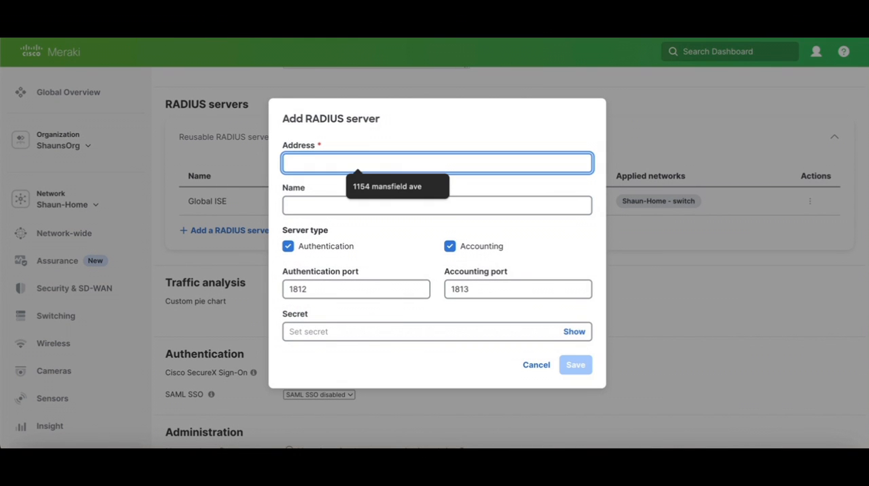
{"action": "type", "text": "192.168.2.10"}
{"action": "left_click", "coordinate": [437, 205]}
{"action": "type", "text": "G"}
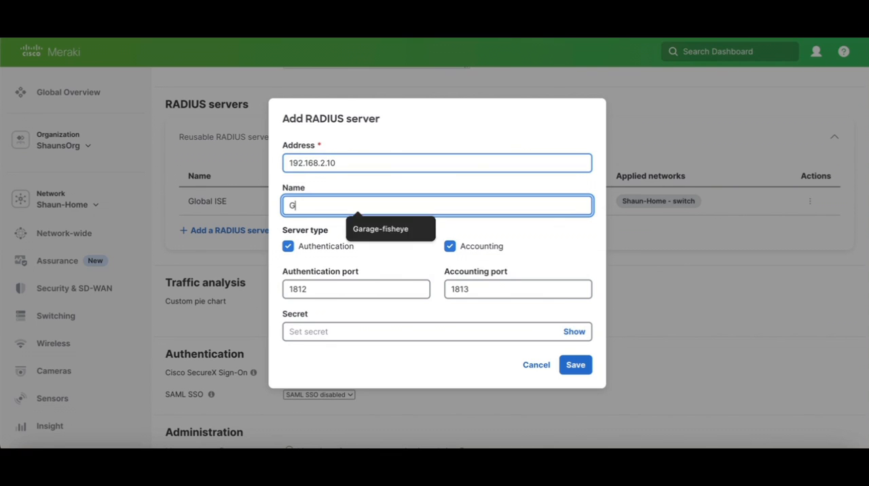
{"action": "type", "text": "lobal"}
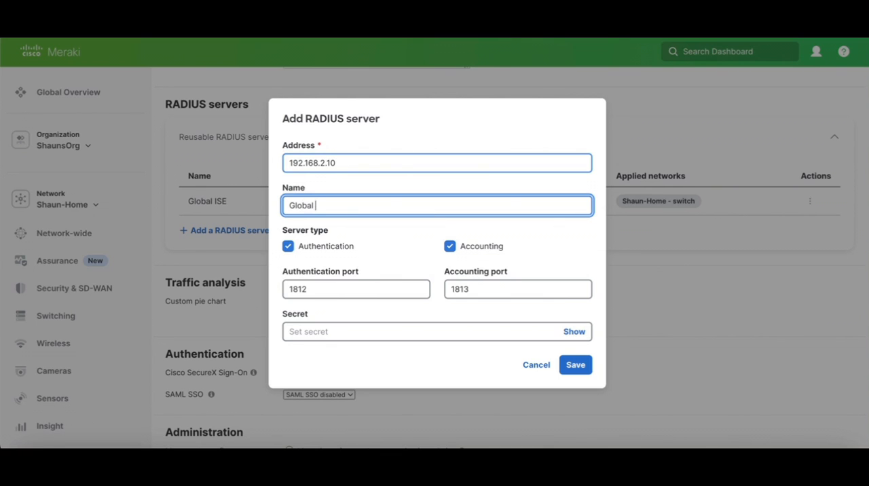
{"action": "type", "text": "ISE 2"}
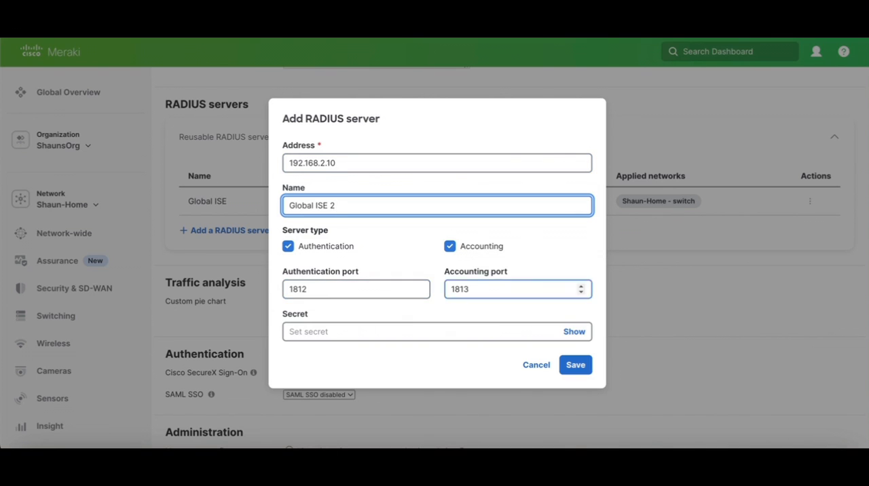
{"action": "left_click", "coordinate": [437, 331]}
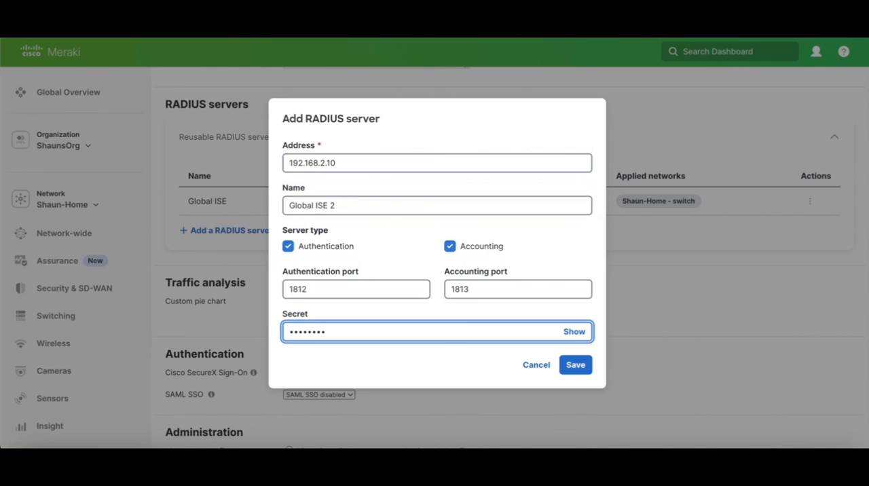
{"action": "left_click", "coordinate": [574, 364]}
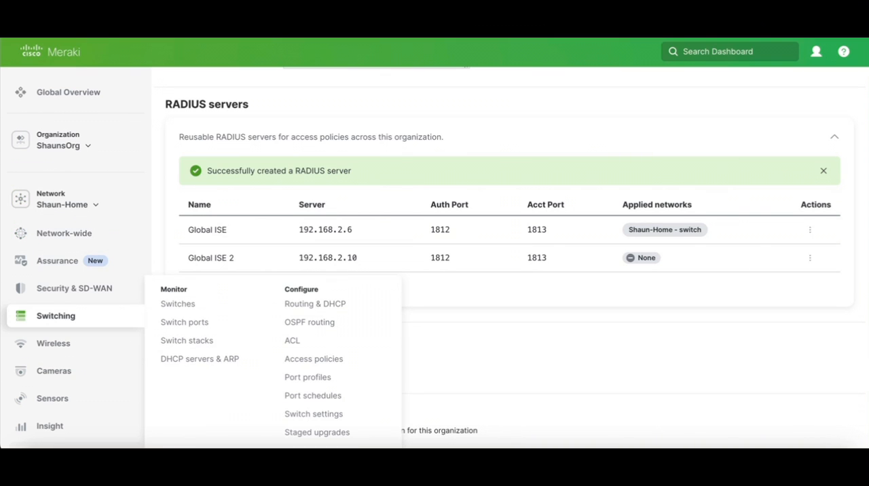
{"action": "mouse_move", "coordinate": [314, 358]}
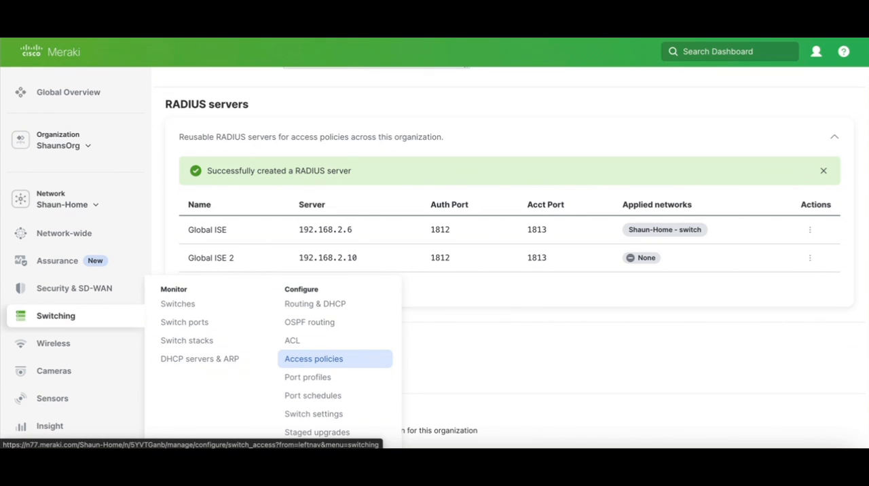
View the switch Access policies page showing the Cisco ISE policy using Global ISE.
{"action": "left_click", "coordinate": [312, 359]}
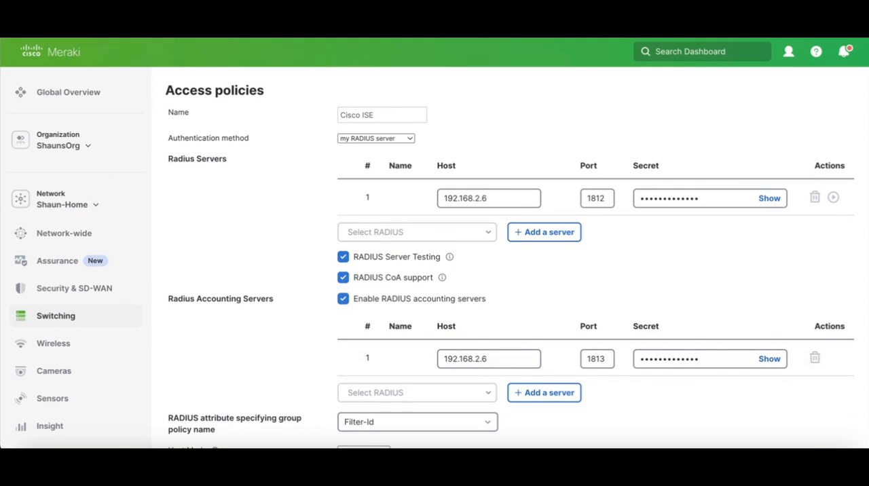
{"action": "scroll", "scroll_direction": "down", "scroll_amount": 3}
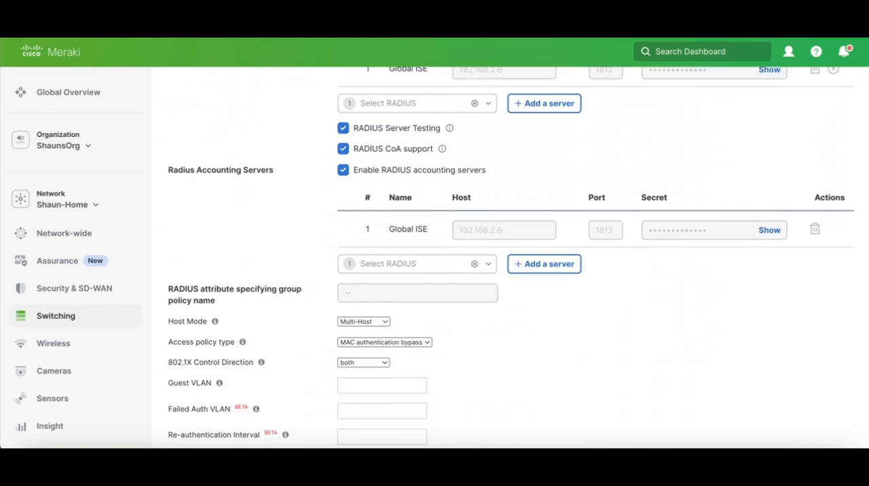
{"action": "scroll", "scroll_direction": "down", "scroll_amount": 3}
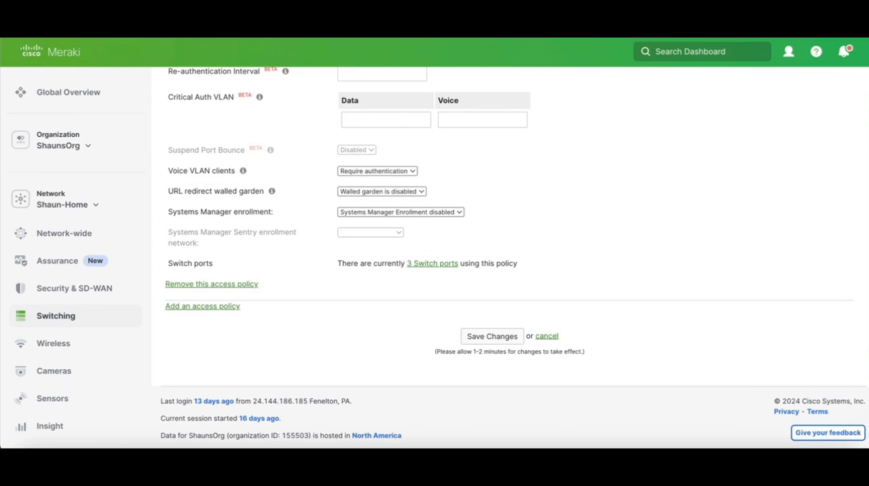
Create access policy Global ISE2 authenticating with 'my RADIUS server'.
{"action": "left_click", "coordinate": [202, 306]}
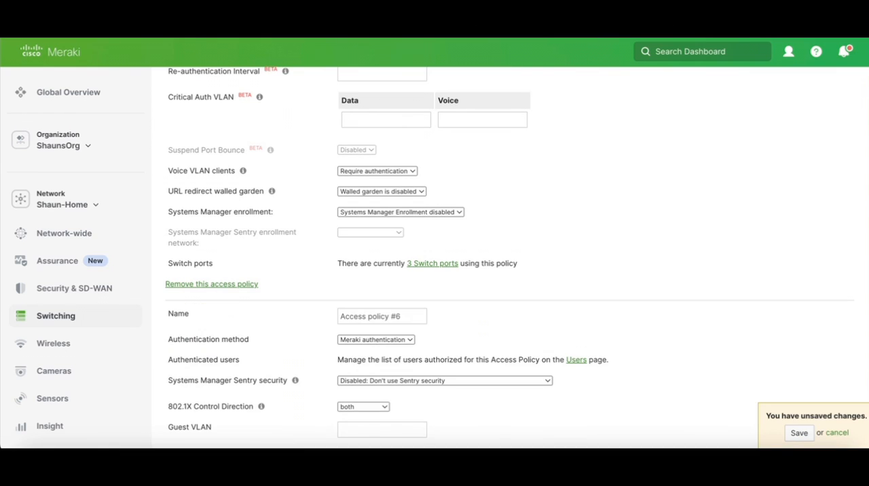
{"action": "triple_click", "coordinate": [382, 315]}
{"action": "type", "text": "Global "}
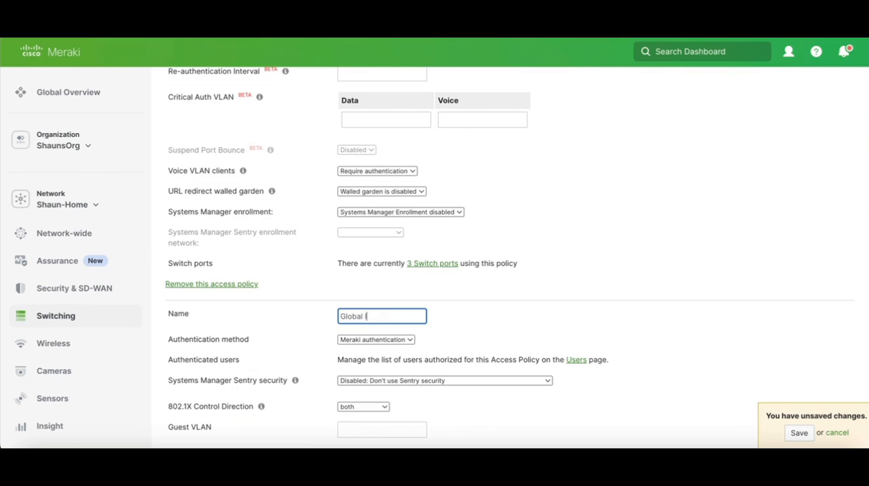
{"action": "type", "text": "ISE2"}
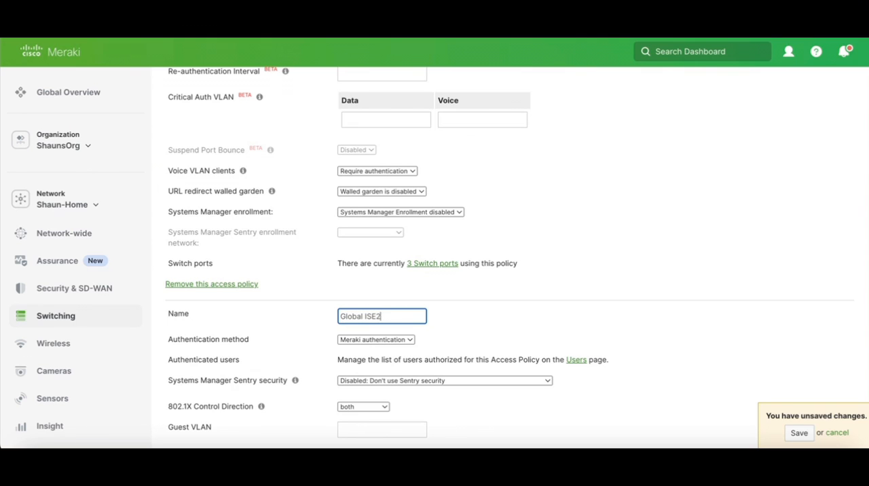
{"action": "left_click", "coordinate": [374, 339]}
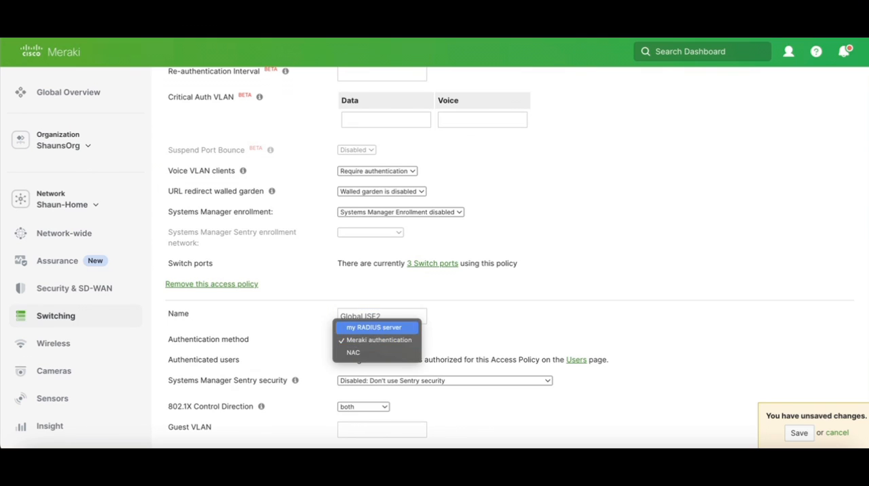
{"action": "left_click", "coordinate": [374, 327]}
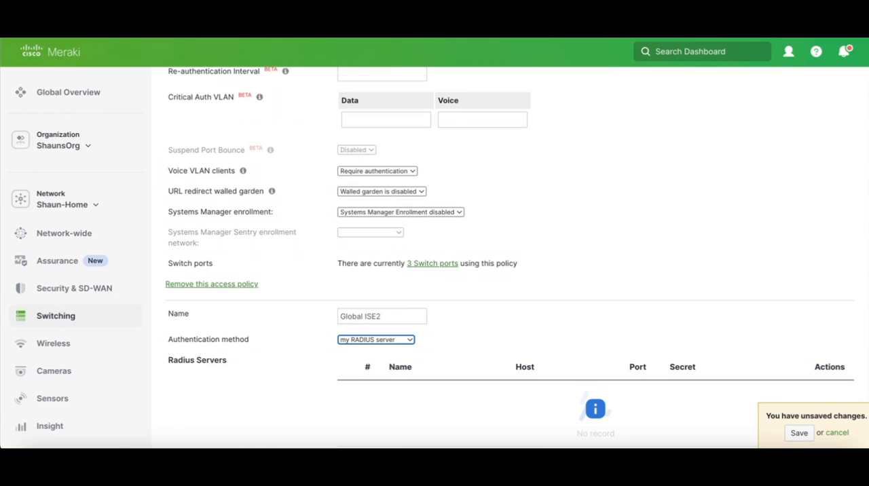
{"action": "scroll", "scroll_direction": "down", "scroll_amount": 3}
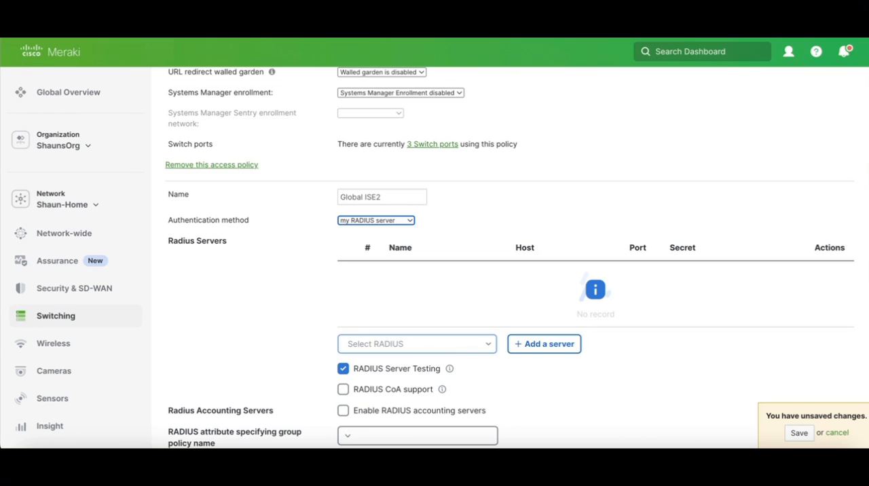
Assign Global ISE 2 as the policy's RADIUS server and enable RADIUS CoA support.
{"action": "left_click", "coordinate": [415, 343]}
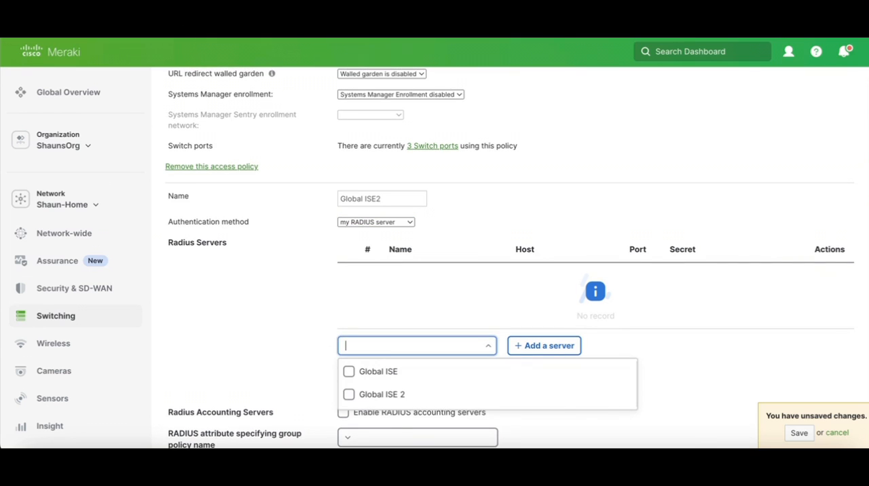
{"action": "mouse_move", "coordinate": [377, 372]}
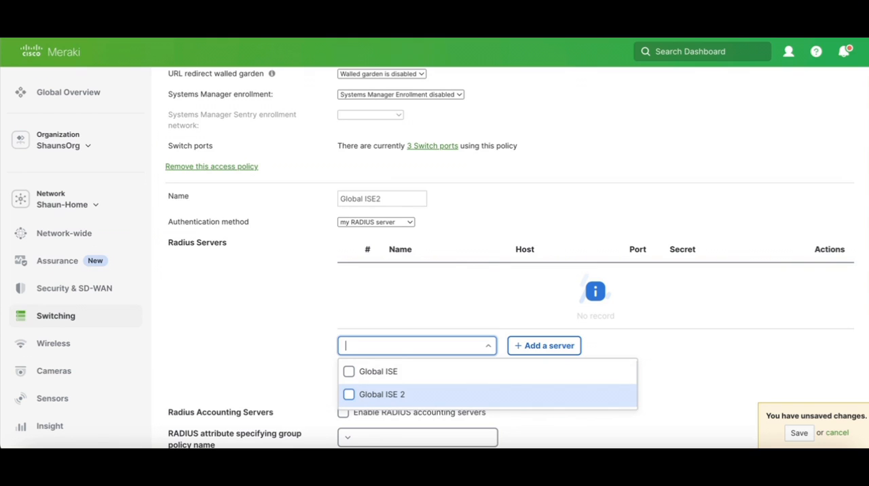
{"action": "left_click", "coordinate": [348, 394]}
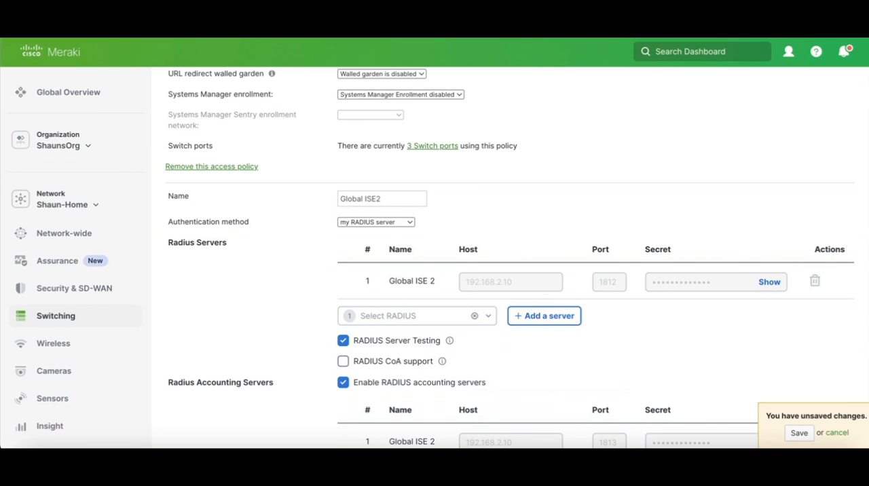
{"action": "scroll", "scroll_direction": "down", "scroll_amount": 3}
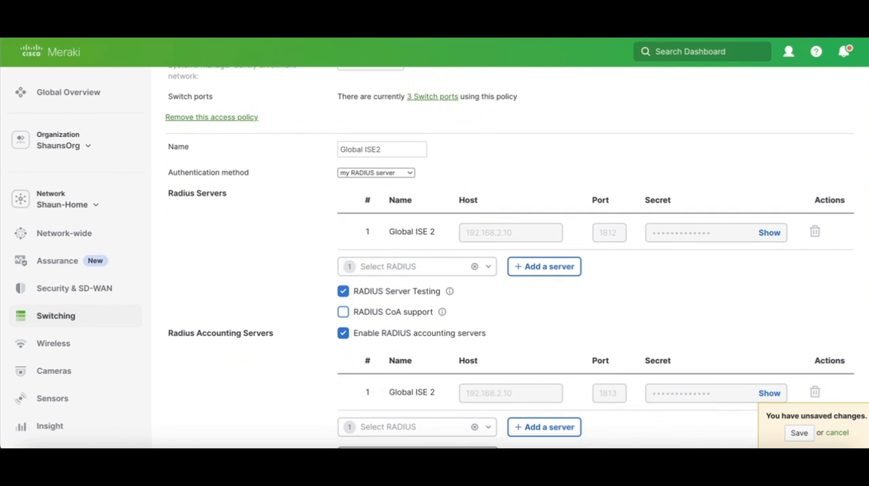
{"action": "scroll", "scroll_direction": "down", "scroll_amount": 3}
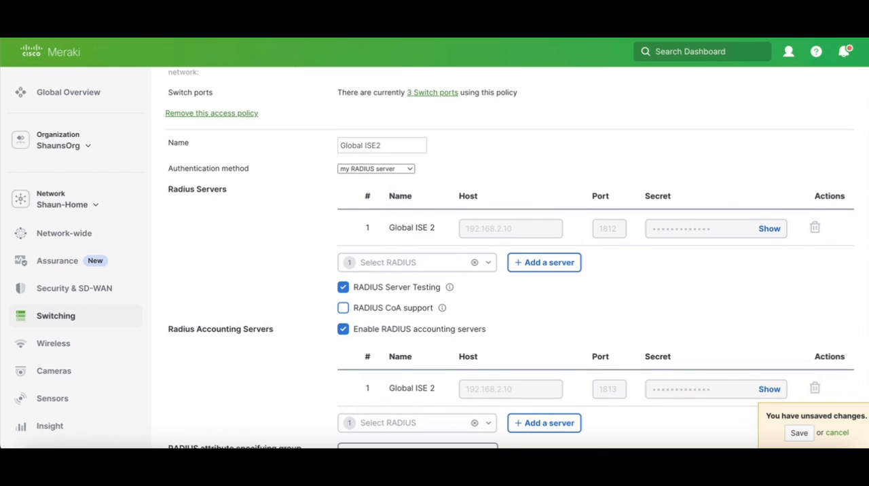
{"action": "left_click", "coordinate": [342, 307]}
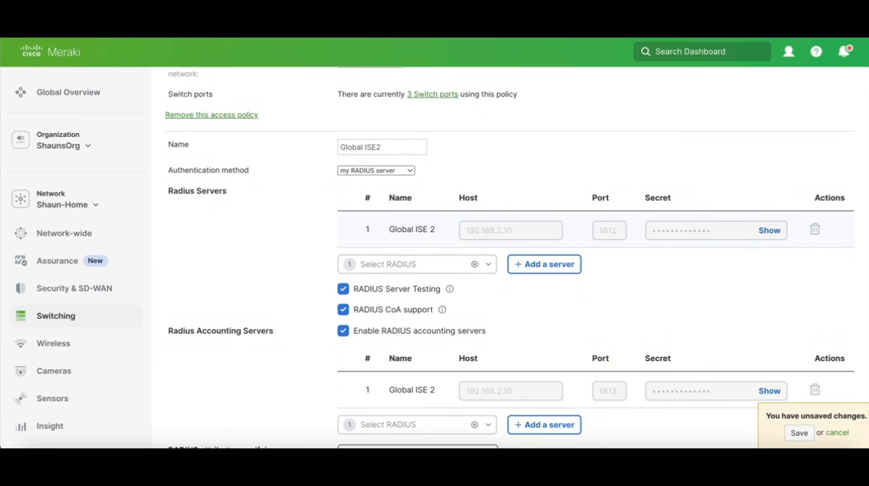
{"action": "scroll", "scroll_direction": "down", "scroll_amount": 3}
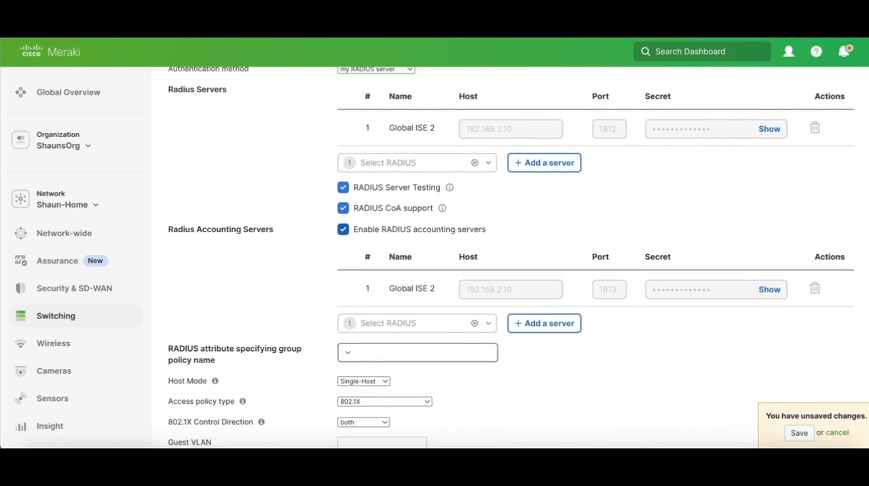
{"action": "scroll", "scroll_direction": "down", "scroll_amount": 3}
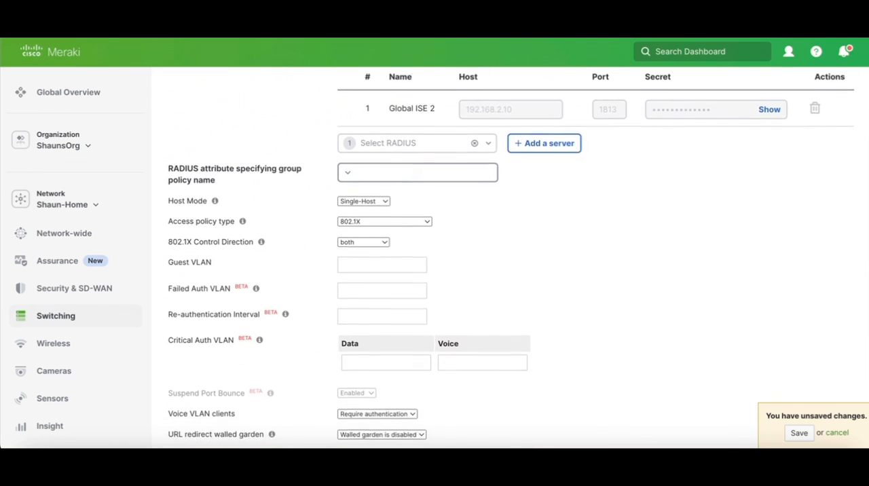
{"action": "scroll", "scroll_direction": "down", "scroll_amount": 3}
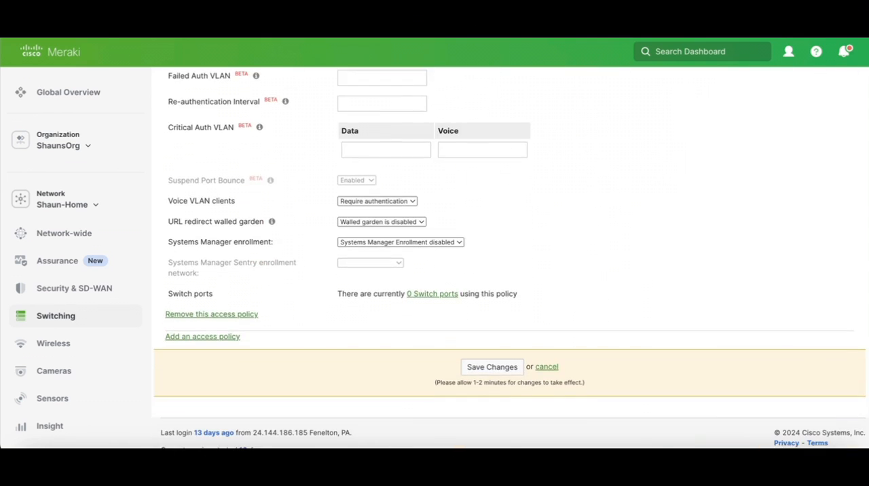
Save the access policy changes so Global ISE2 is stored.
{"action": "left_click", "coordinate": [492, 366]}
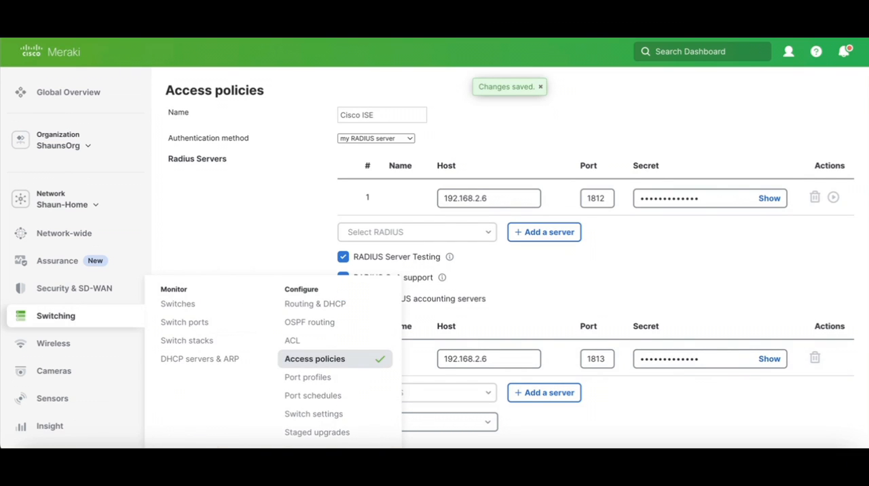
{"action": "mouse_move", "coordinate": [177, 304]}
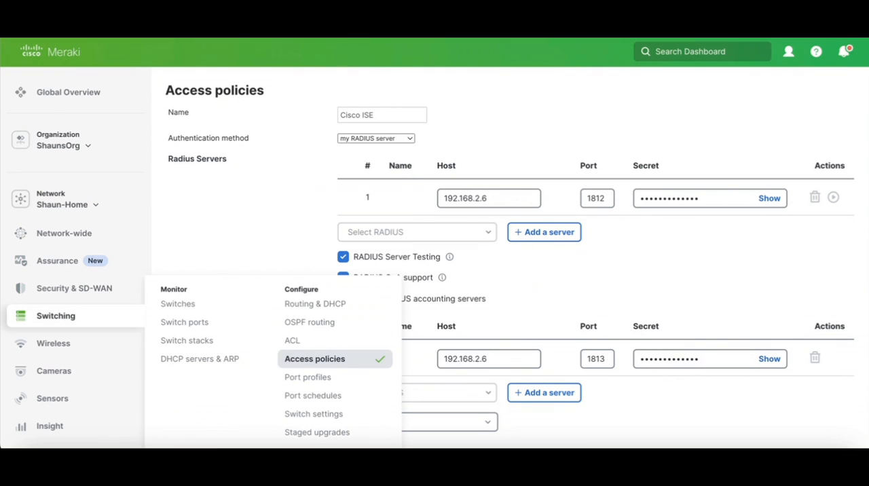
{"action": "mouse_move", "coordinate": [176, 304]}
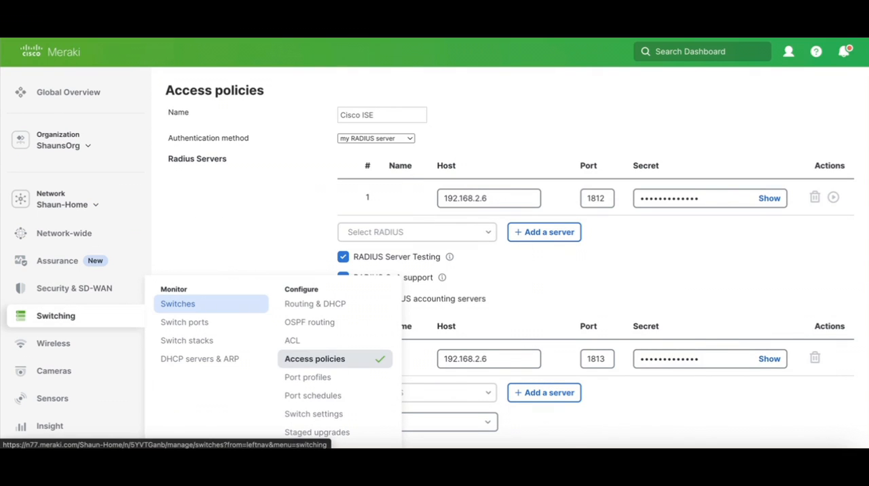
Bring up the port 11 (VMs - TEAP/PEAP) editor on switch Shaun-MS390-2.
{"action": "left_click", "coordinate": [176, 304]}
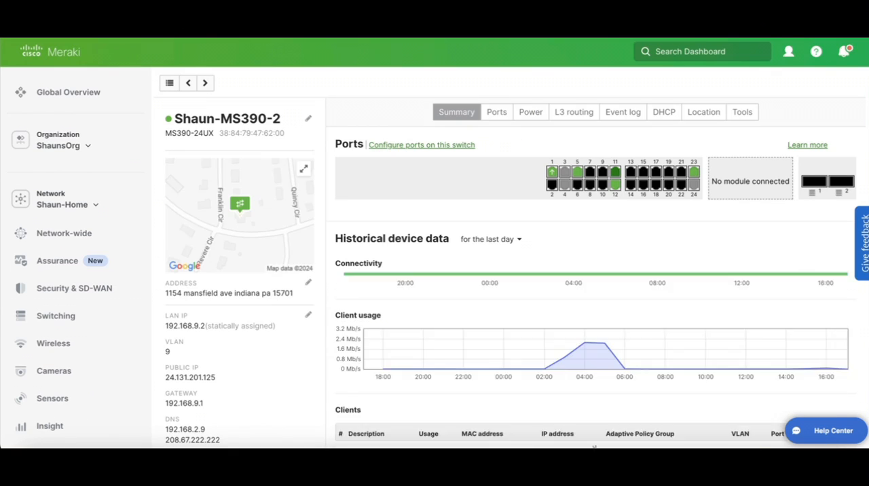
{"action": "mouse_move", "coordinate": [613, 173]}
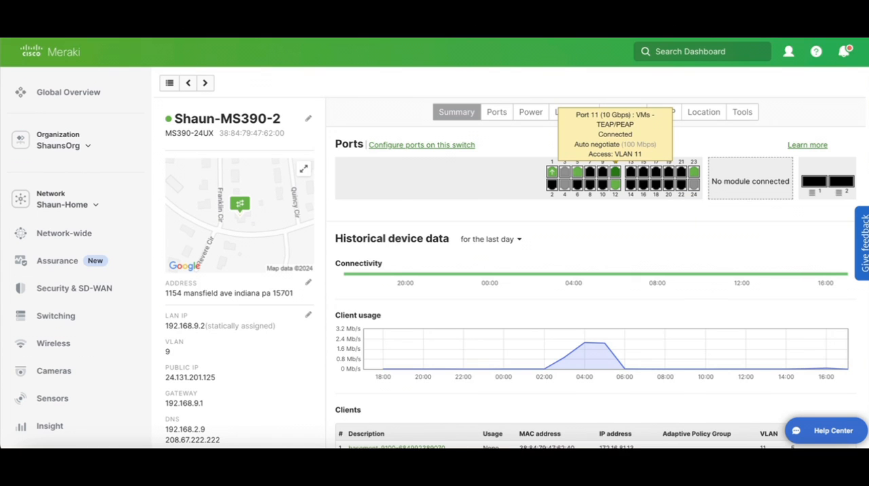
{"action": "left_click", "coordinate": [615, 178]}
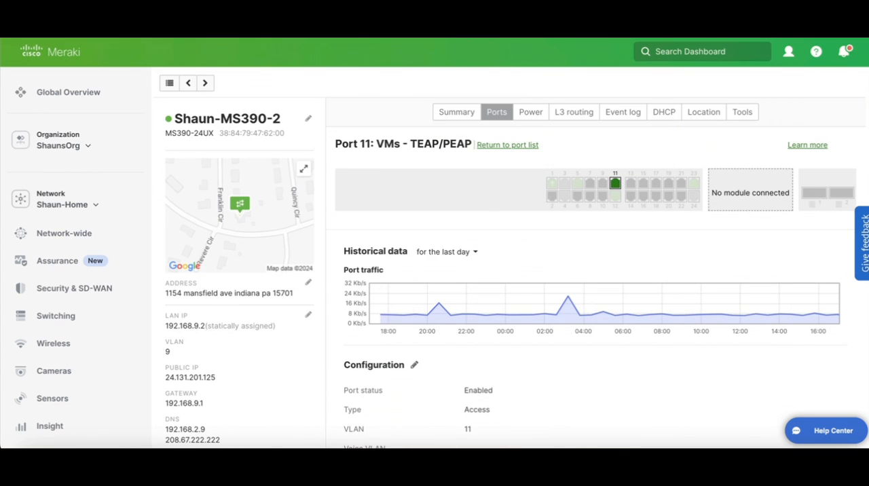
{"action": "scroll", "scroll_direction": "down", "scroll_amount": 3}
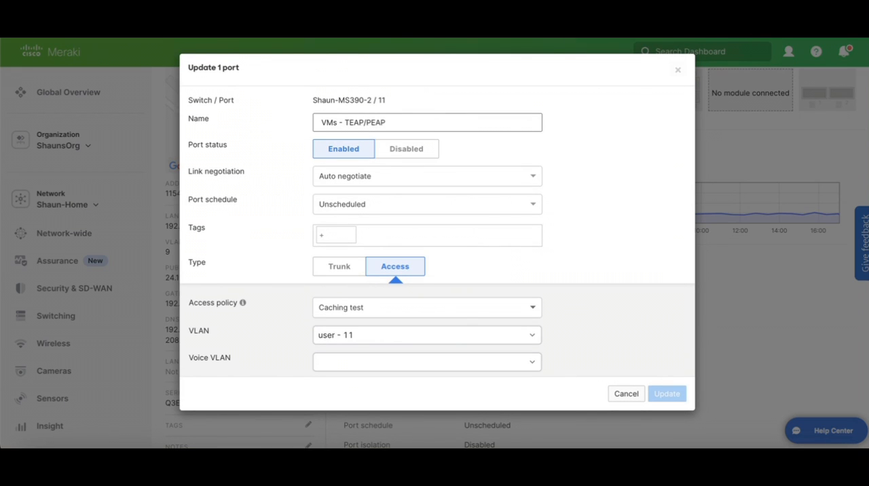
Set port 11's access policy to Global ISE2 and update the port.
{"action": "left_click", "coordinate": [426, 306]}
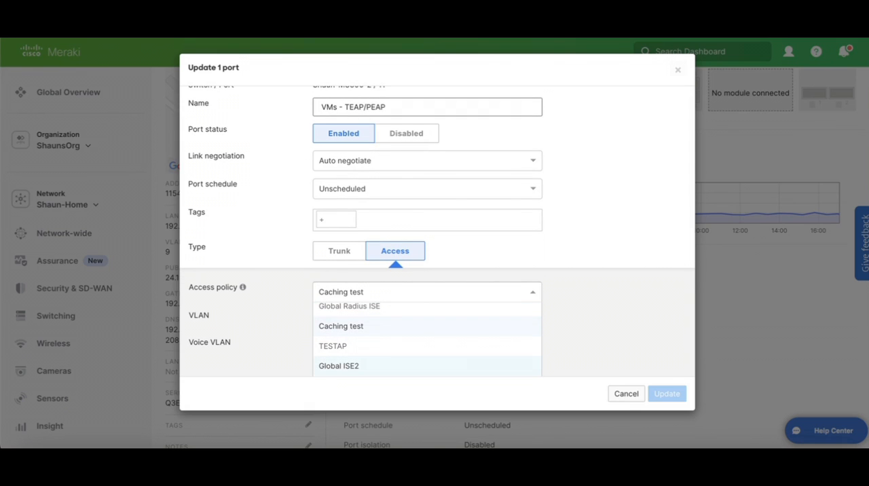
{"action": "left_click", "coordinate": [340, 367]}
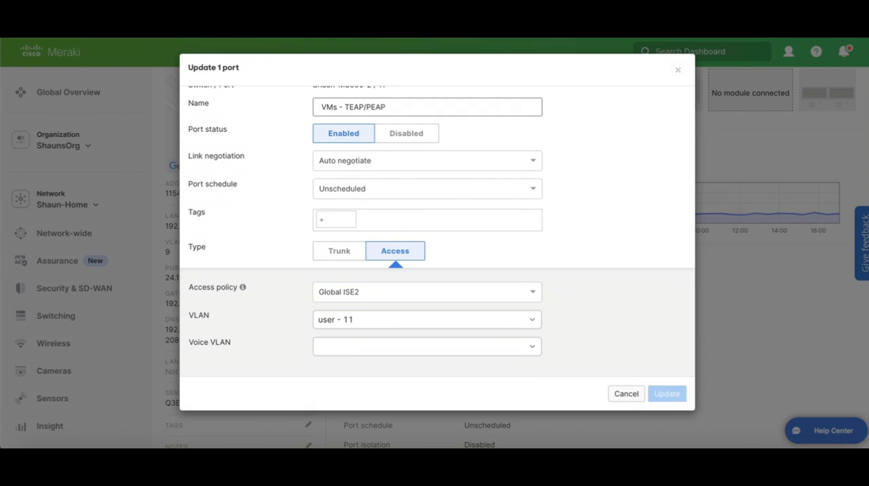
{"action": "left_click", "coordinate": [665, 393]}
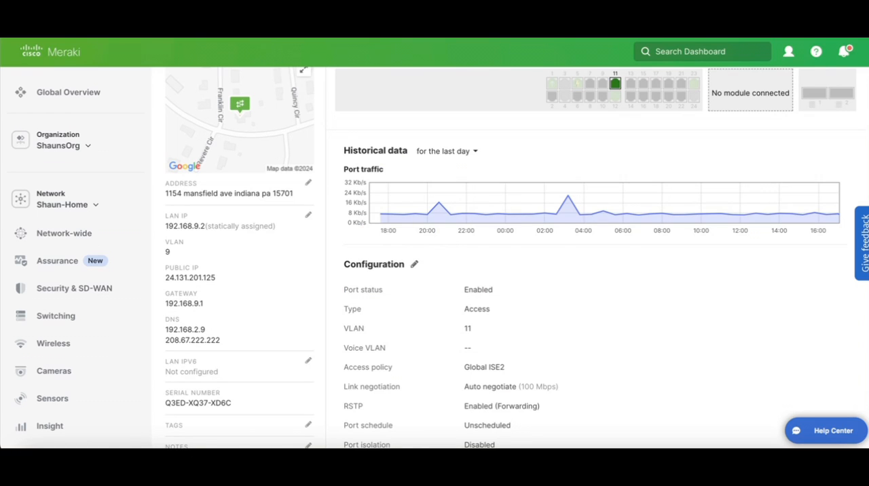